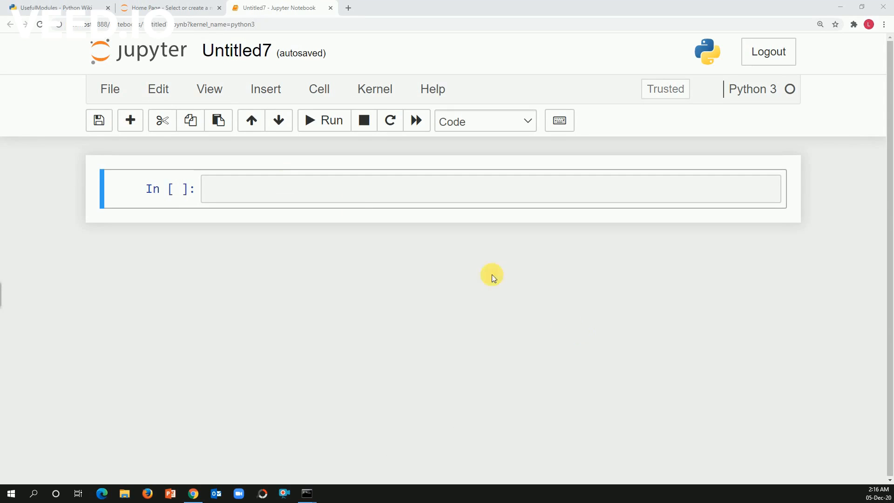
Step: Enter 'import Pandas as pd' in the first cell, producing No module named 'Pandas'
text(import P)
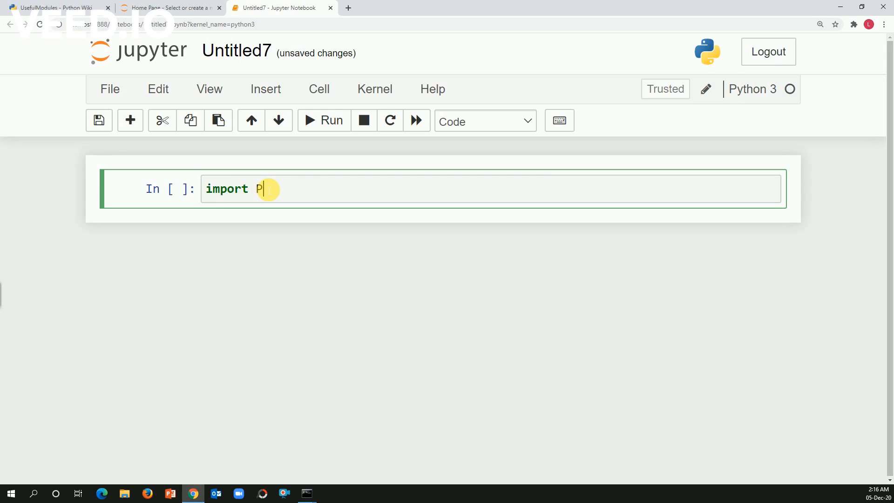
text(andas as pd)
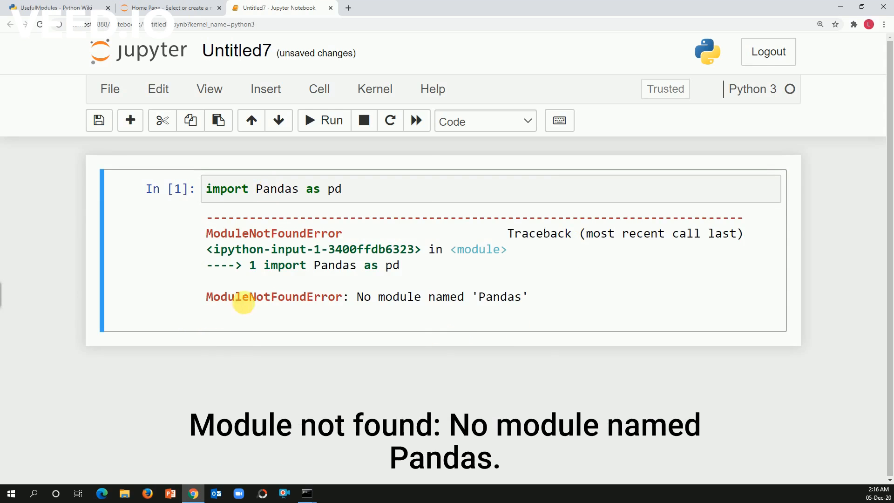
mouse_move(457, 311)
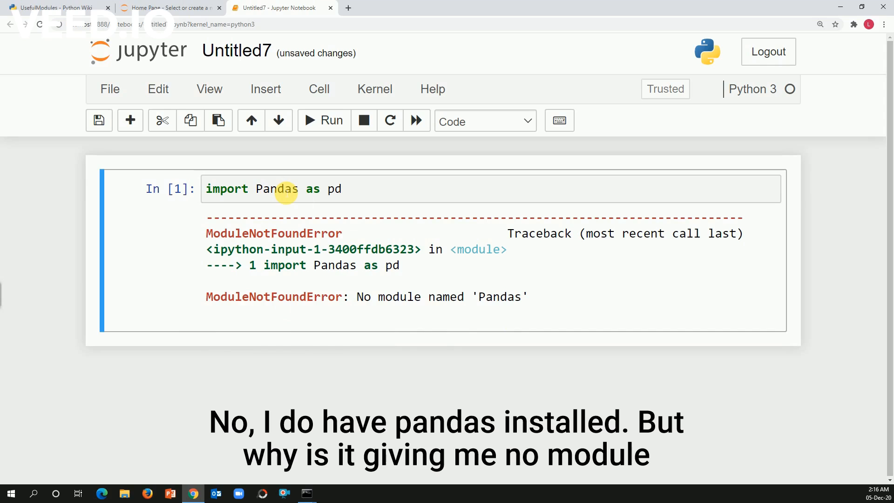
mouse_move(413, 310)
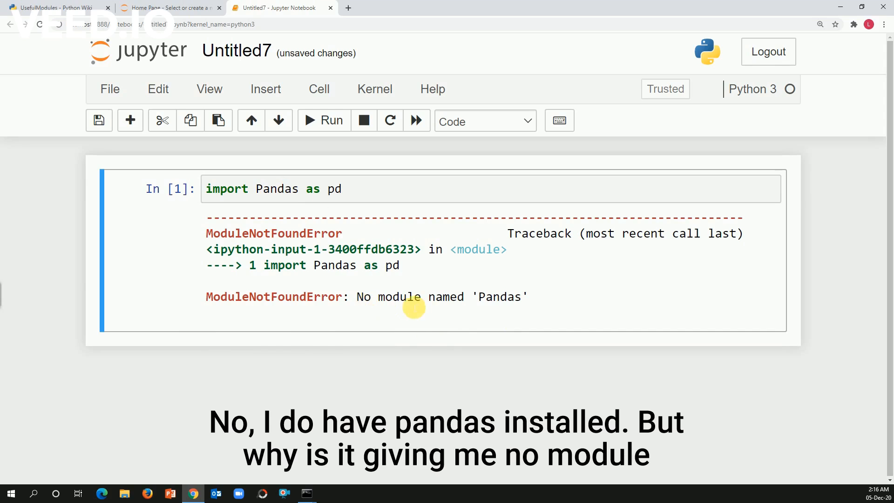
mouse_move(275, 205)
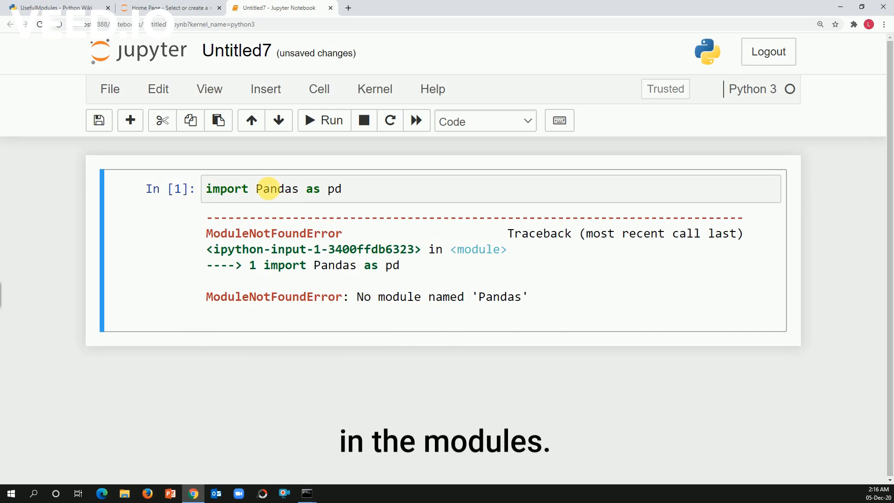
Step: Change the import to lowercase 'pandas' and rerun the cell successfully
click(266, 189)
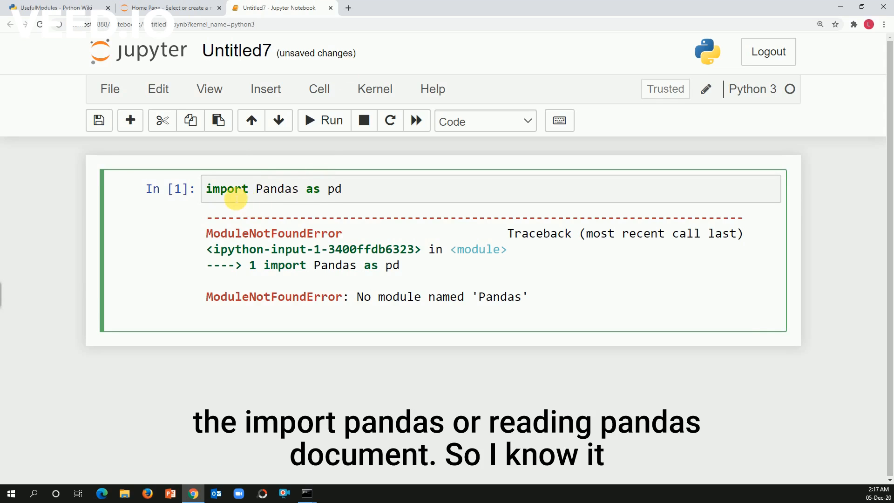
mouse_move(289, 165)
text(p)
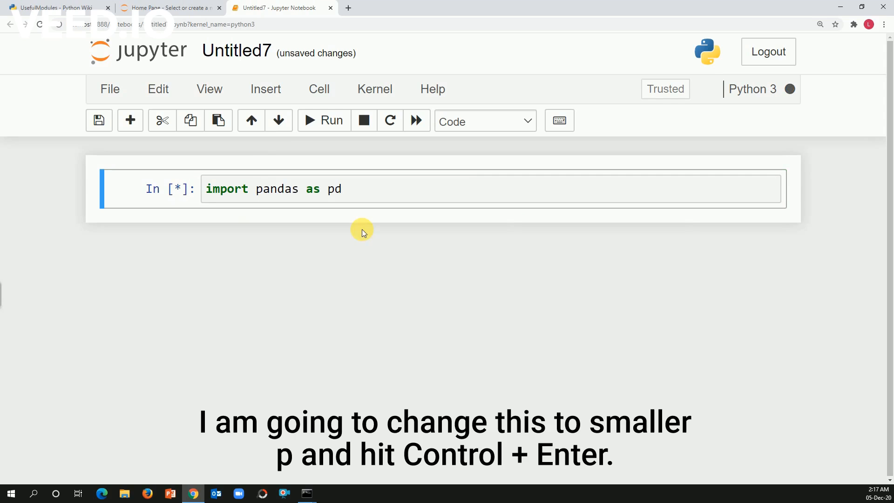
key(ctrl+Enter)
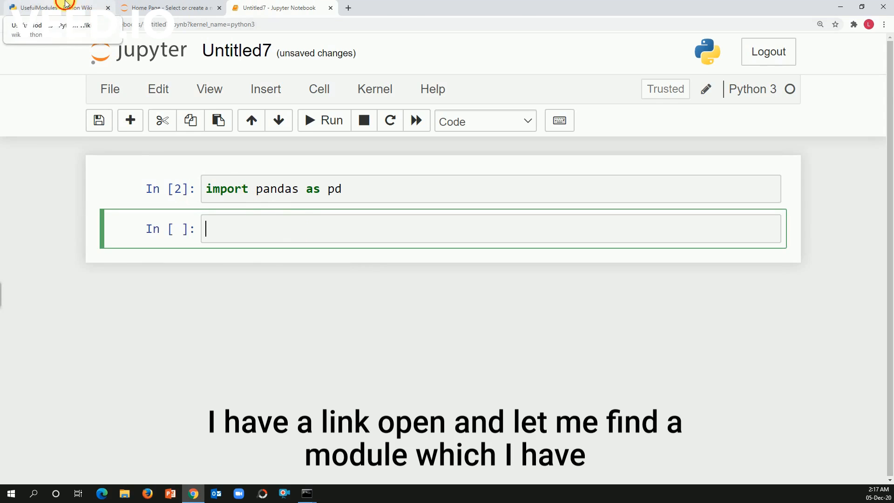
click(56, 7)
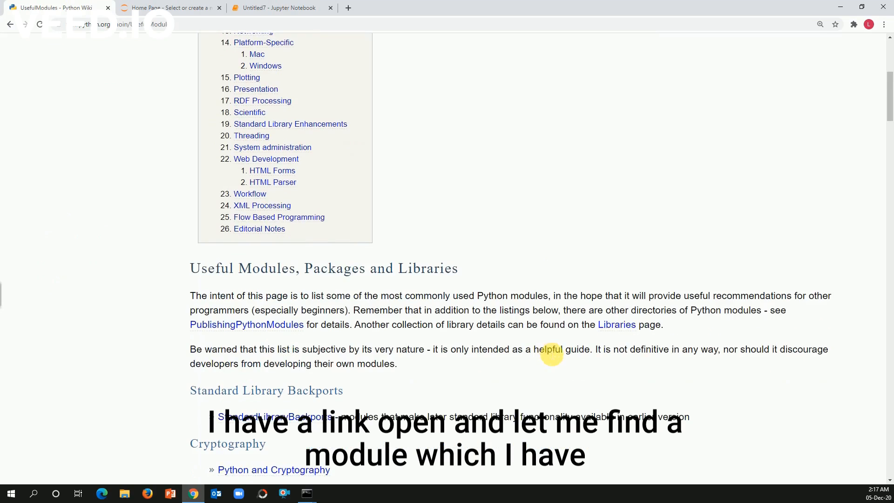
scroll(down, 3)
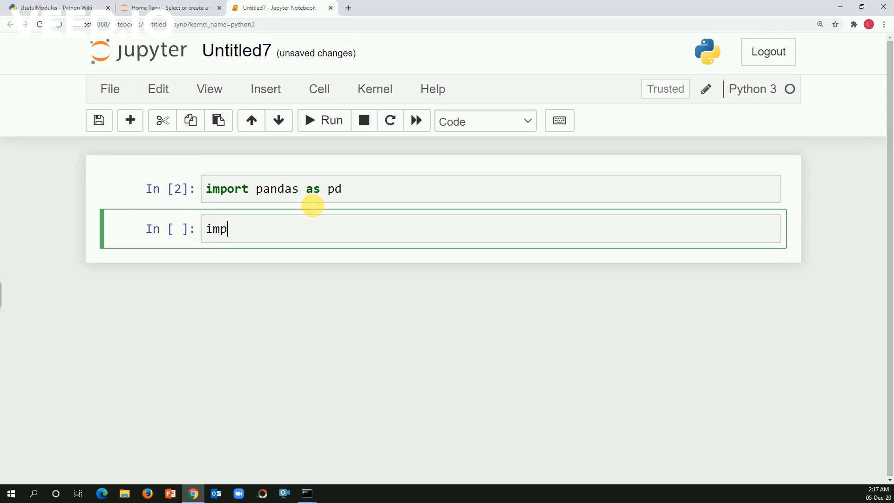
Step: Run 'import Cython' in the second cell, then copy the word Cython
text(ort Cython)
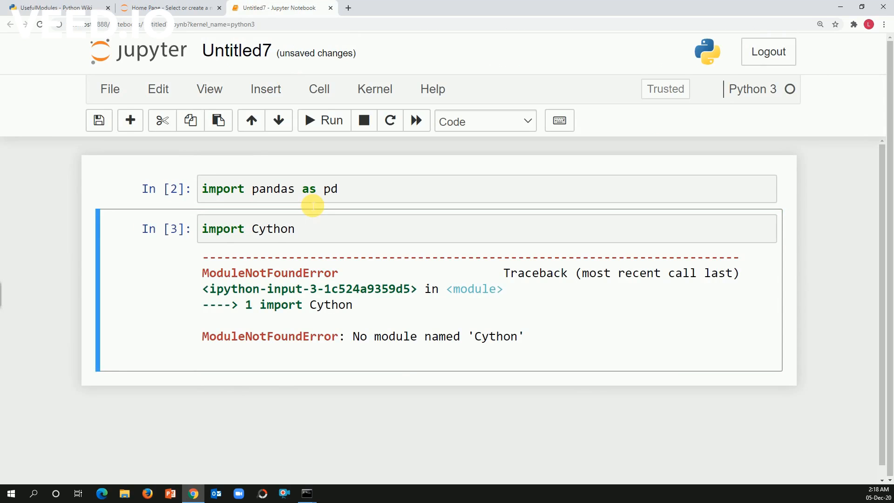
mouse_move(408, 348)
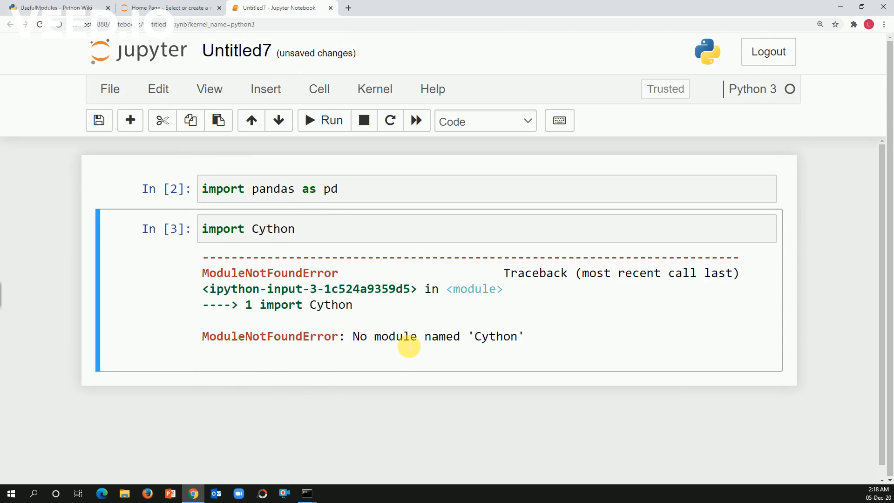
mouse_move(318, 360)
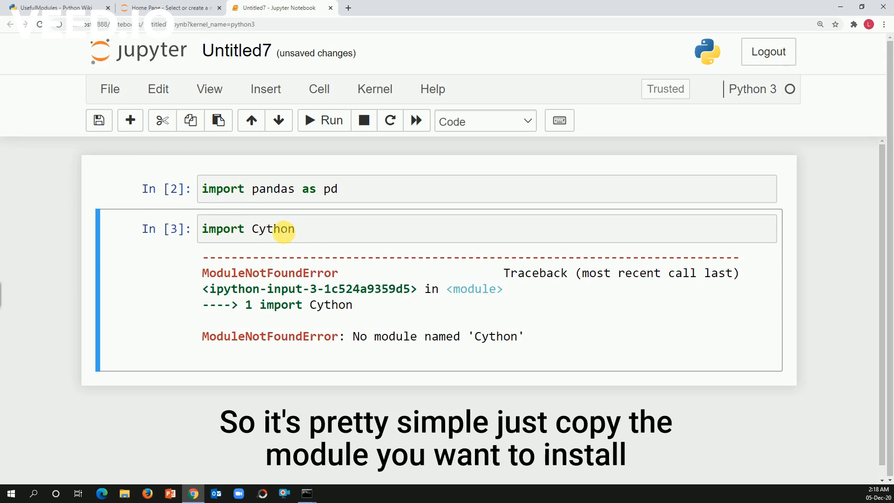
right_click(277, 229)
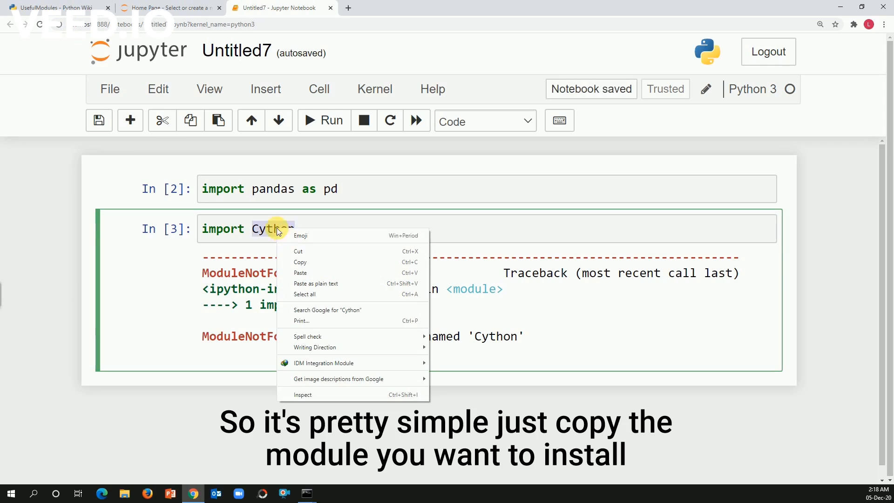
click(345, 244)
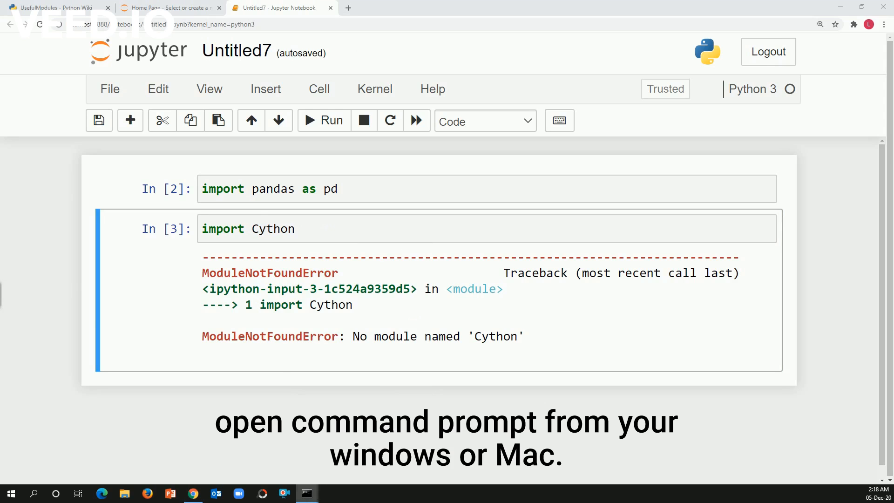
Step: Run 'pip install Cython' in Command Prompt, installing Cython 0.29.21
click(307, 494)
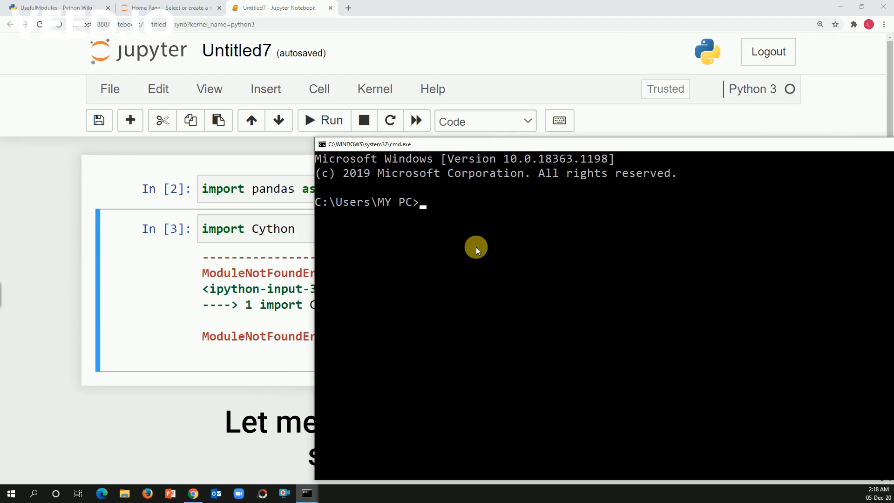
text(pip)
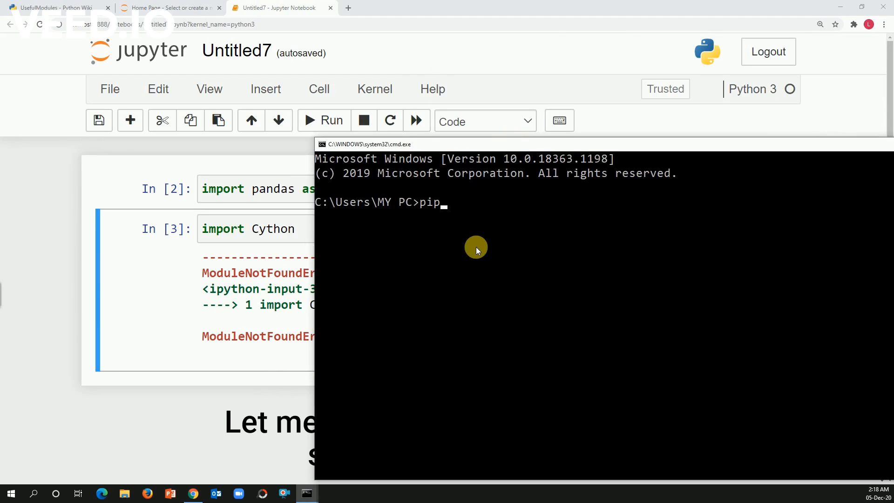
text(install)
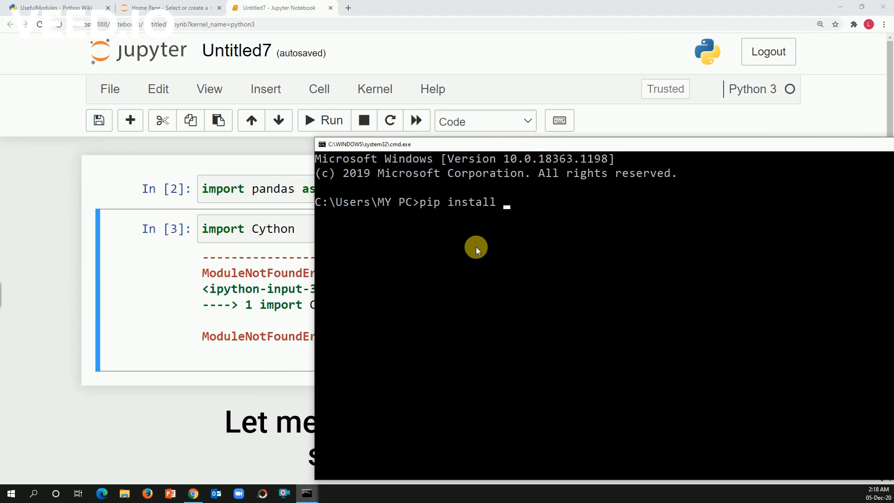
text(Cython)
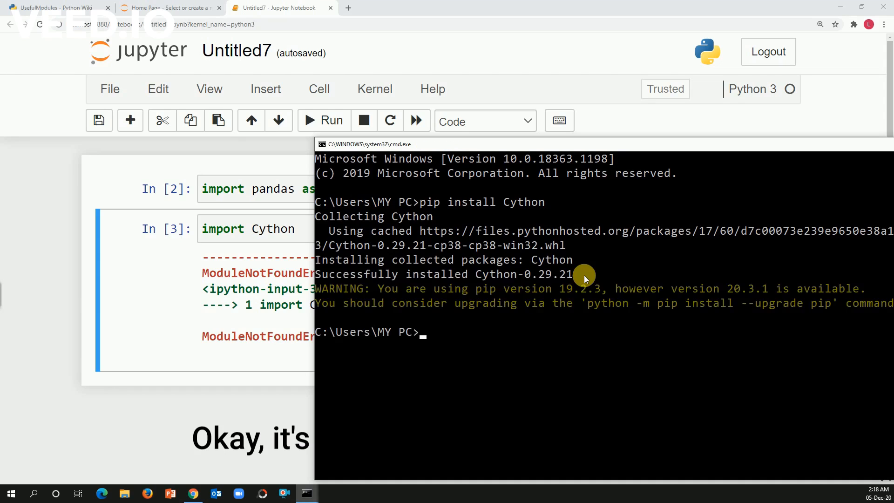
mouse_move(578, 257)
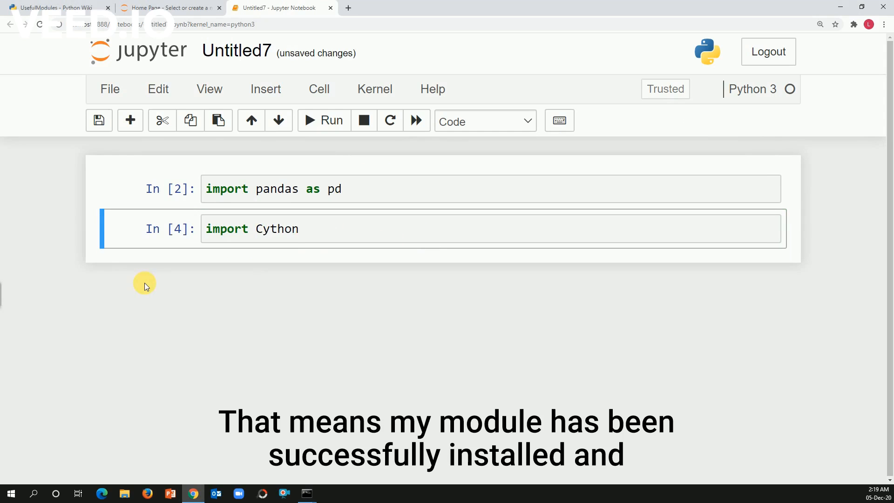
mouse_move(266, 272)
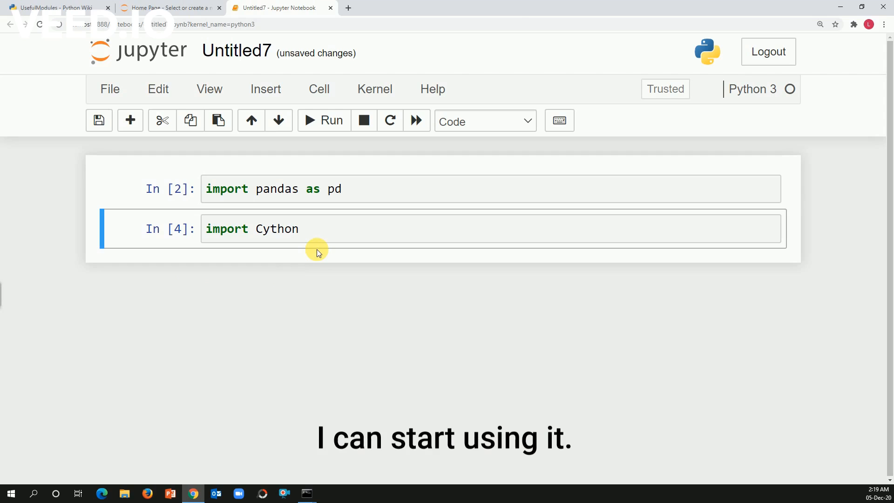
mouse_move(342, 343)
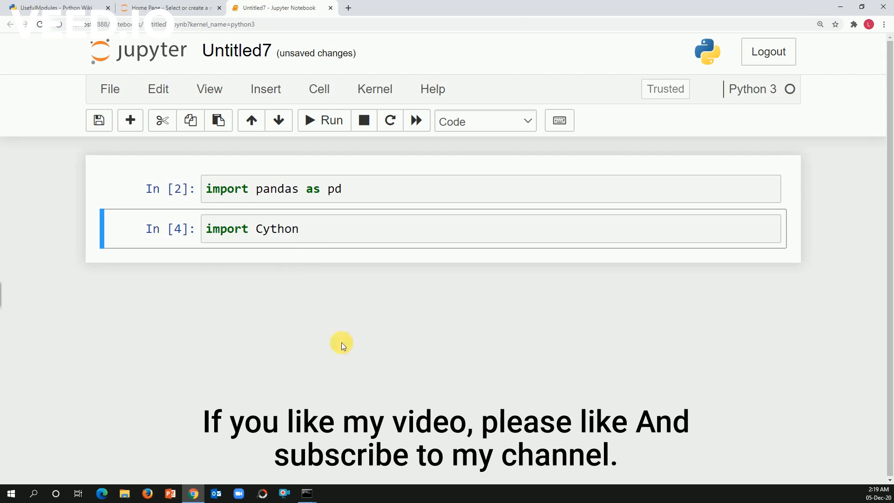
mouse_move(330, 393)
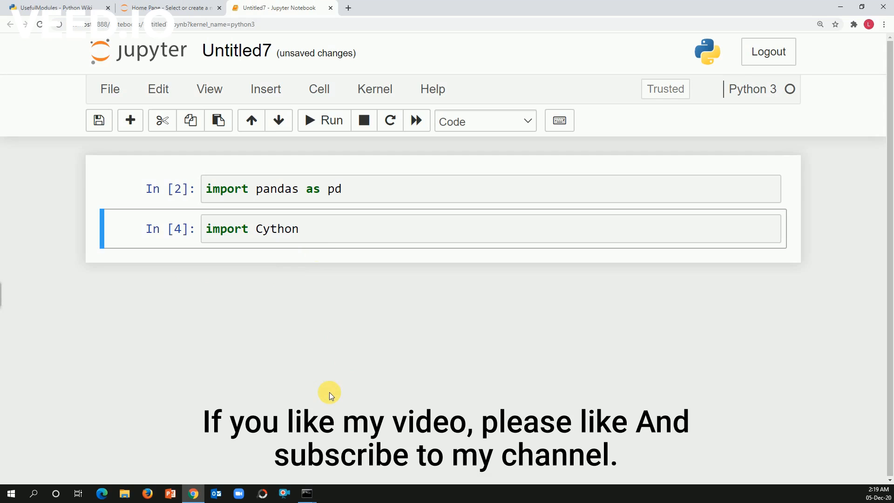